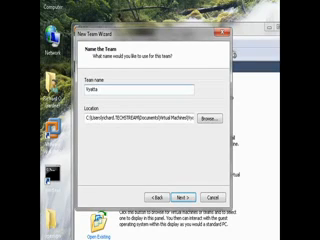
{"action": "type", "text": "VPN"}
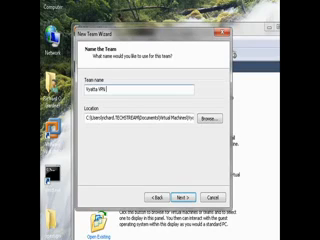
{"action": "type", "text": "Lab"}
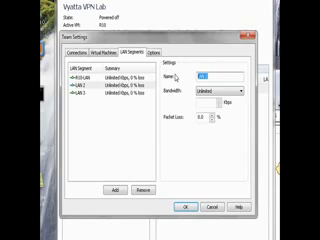
{"action": "type", "text": "VPN"}
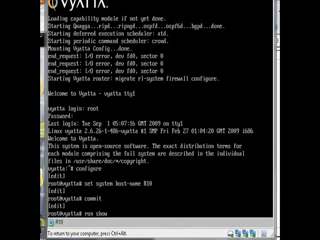
{"action": "type", "text": "interfaces ethernet"}
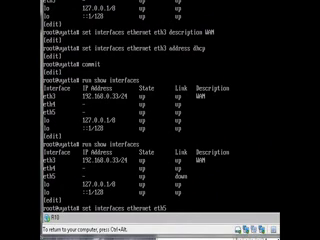
{"action": "type", "text": "address"}
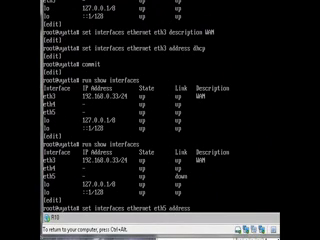
{"action": "type", "text": "192.168"}
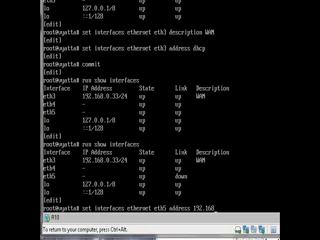
{"action": "type", "text": ".2"}
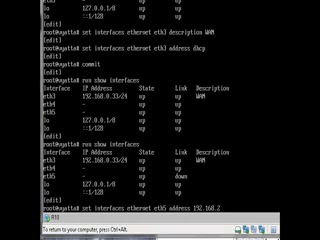
{"action": "type", "text": "/24"}
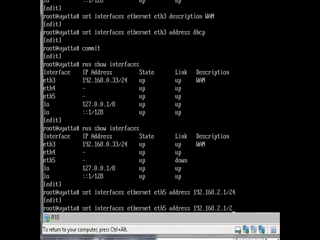
{"action": "type", "text": "description"}
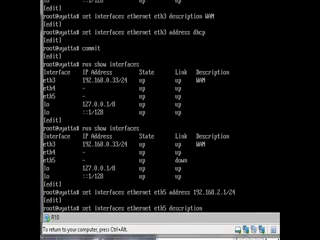
{"action": "type", "text": "R10-LAN"}
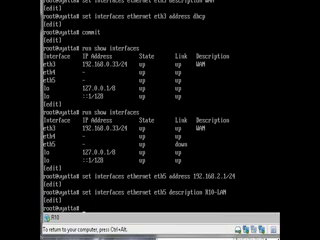
{"action": "scroll", "scroll_direction": "down", "scroll_amount": 3}
{"action": "type", "text": "set interfaces ethernet eth4"}
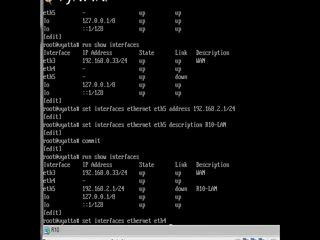
{"action": "type", "text": "address"}
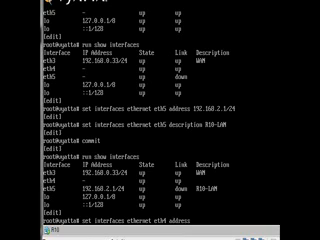
{"action": "type", "text": "10.0.0.2/24"}
{"action": "type", "text": "set interfaces ethernet eth4 description R10-VPN1"}
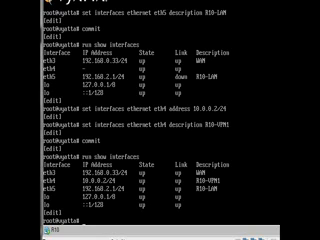
{"action": "type", "text": "save"}
{"action": "type", "text": "set"}
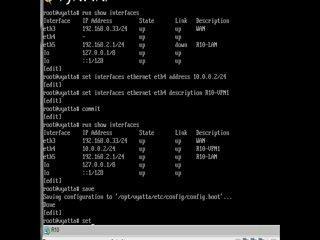
{"action": "type", "text": "service"}
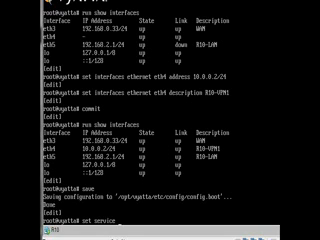
{"action": "type", "text": "sh"}
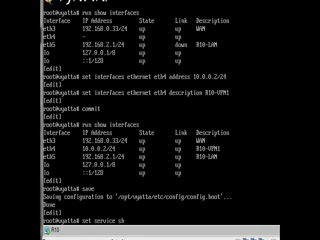